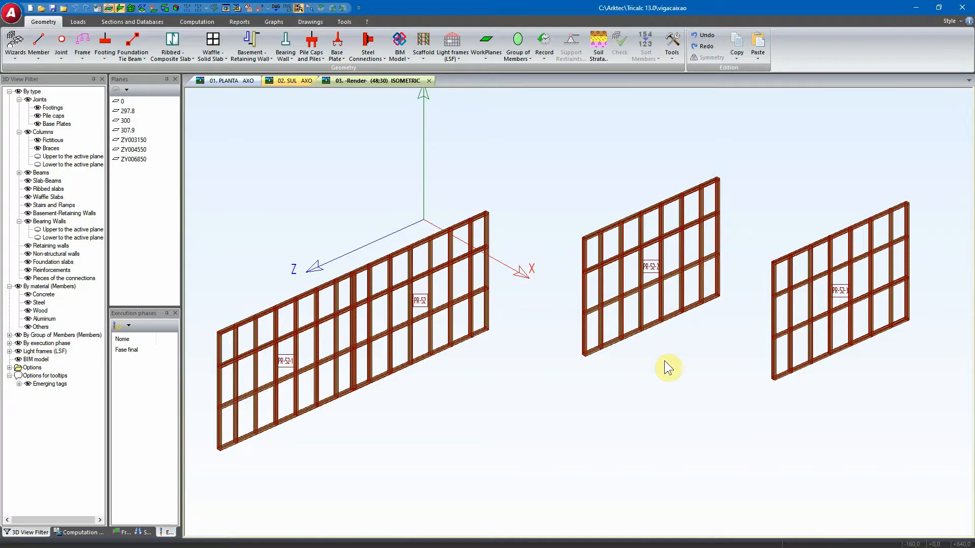
pyautogui.moveTo(842, 208)
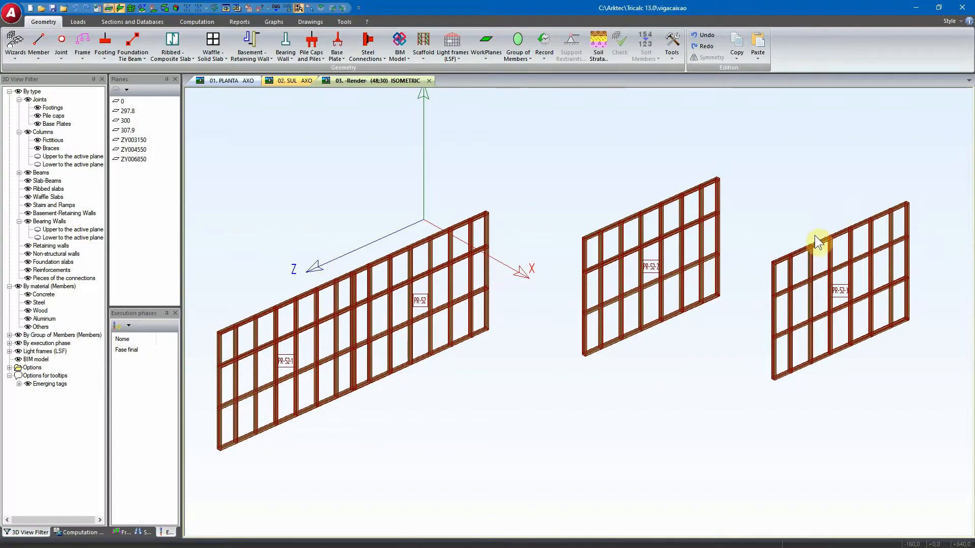
pyautogui.moveTo(760, 195)
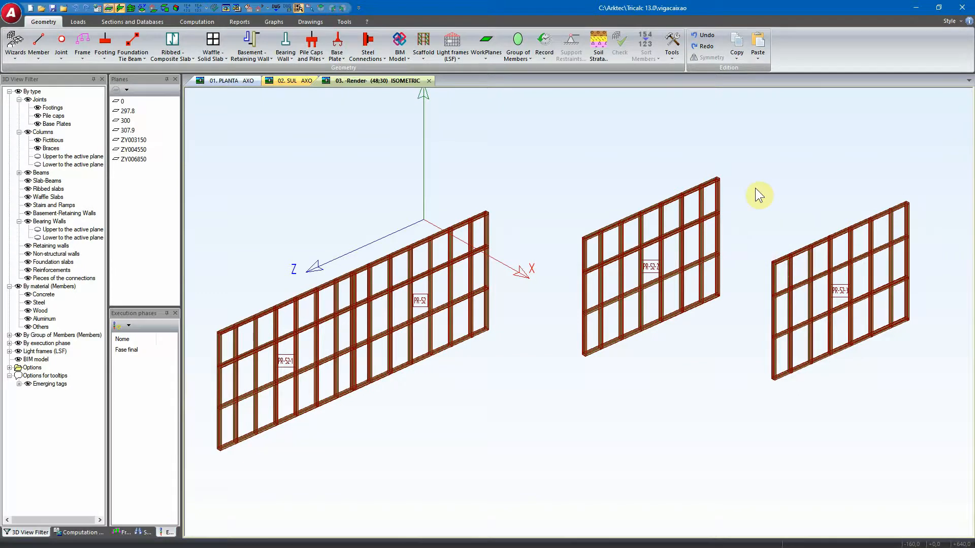
pyautogui.moveTo(662, 211)
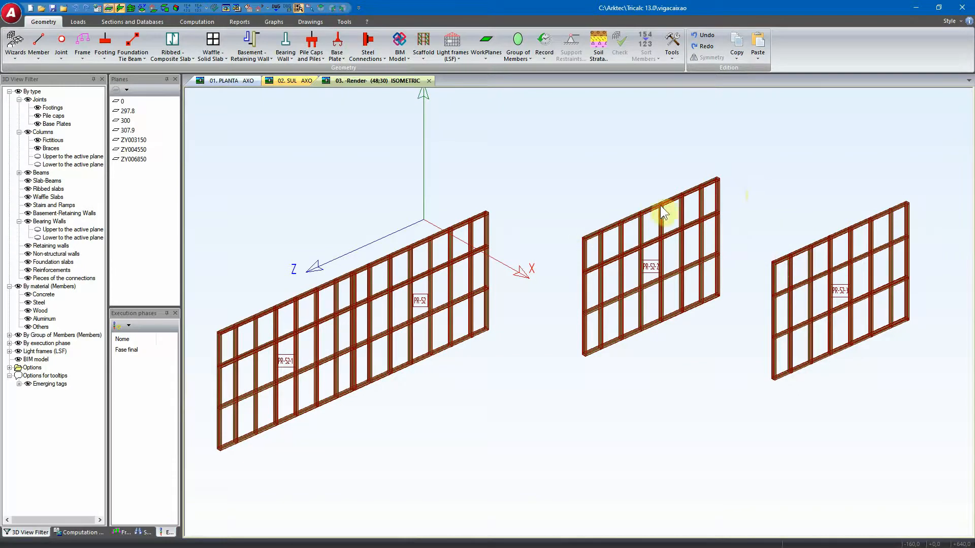
pyautogui.moveTo(260, 329)
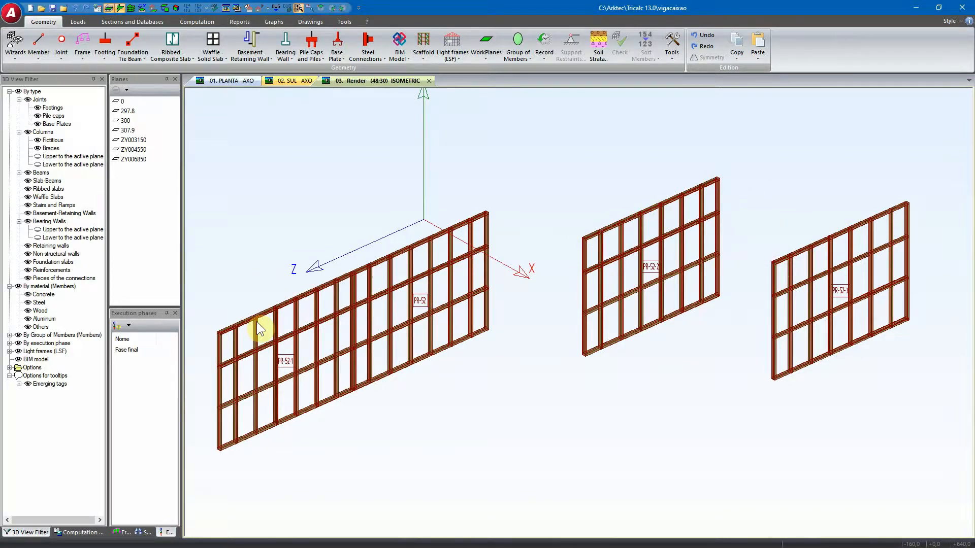
pyautogui.moveTo(448, 239)
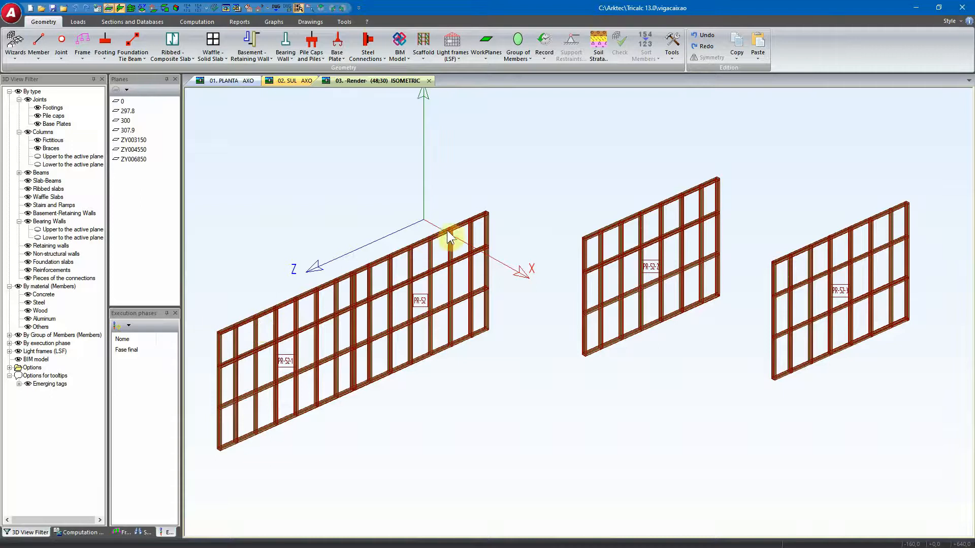
pyautogui.moveTo(494, 220)
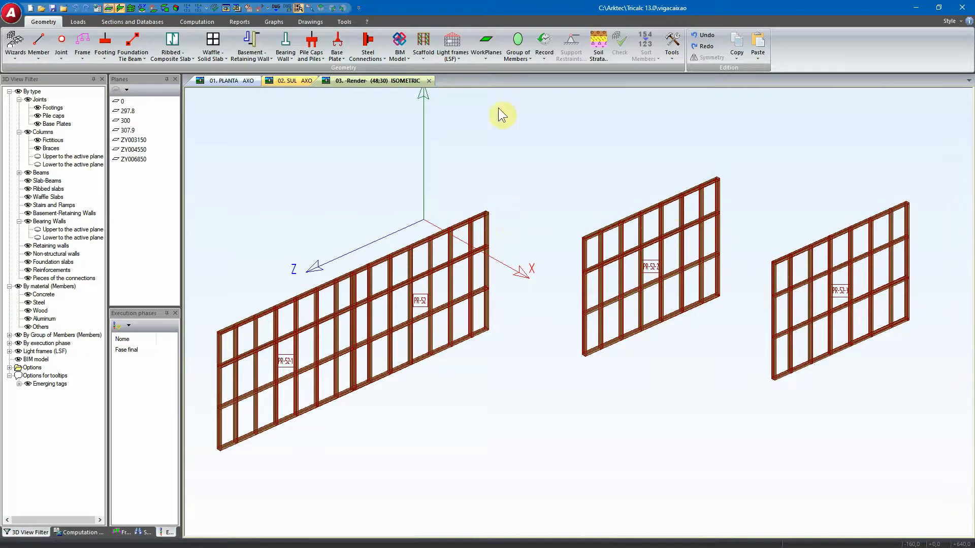
pyautogui.moveTo(756, 224)
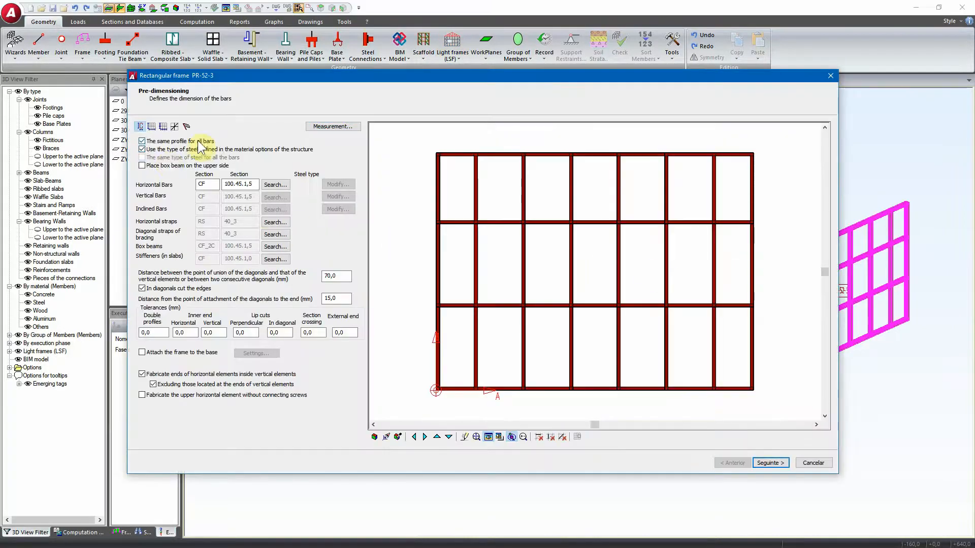
# Step: Enable a top box beam on PR-52-3, check its section, and advance to dimensions
pyautogui.click(143, 165)
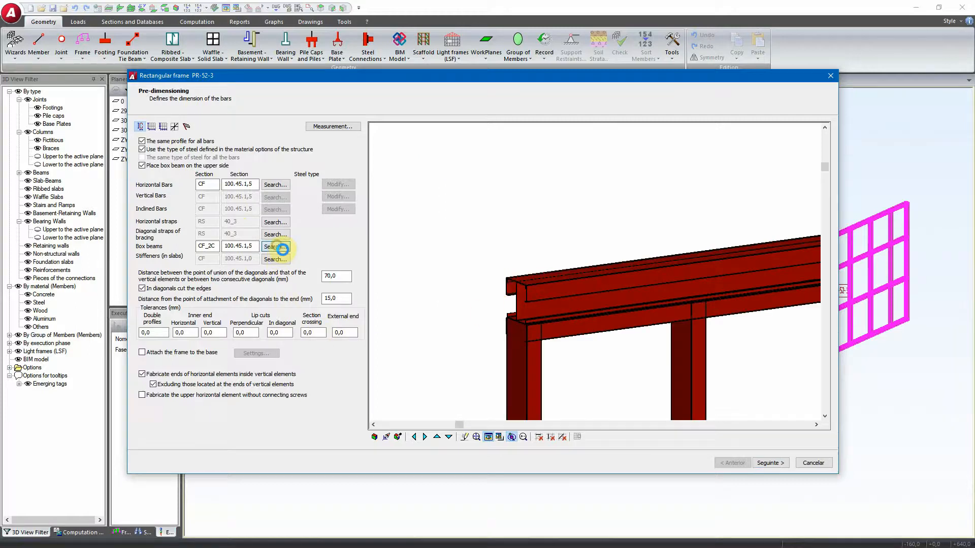
pyautogui.click(274, 246)
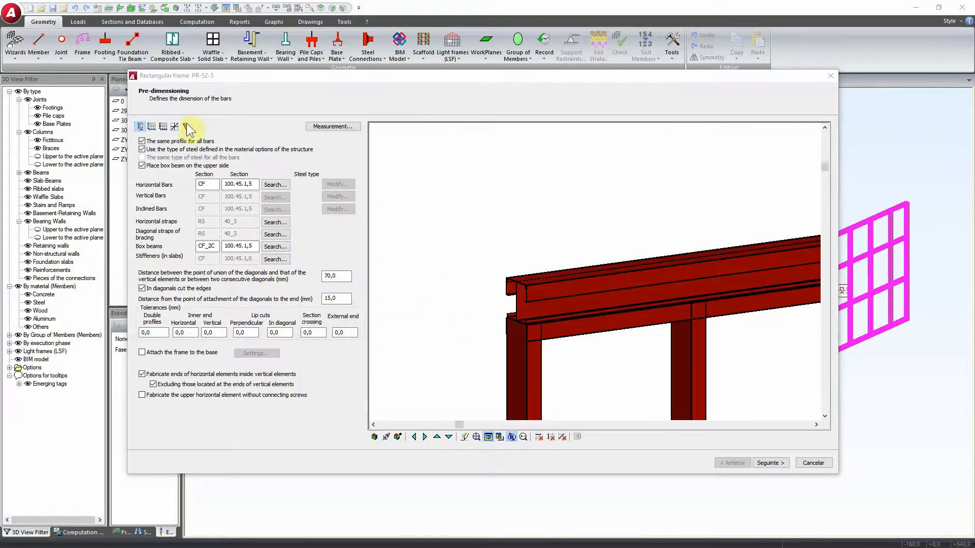
pyautogui.click(770, 462)
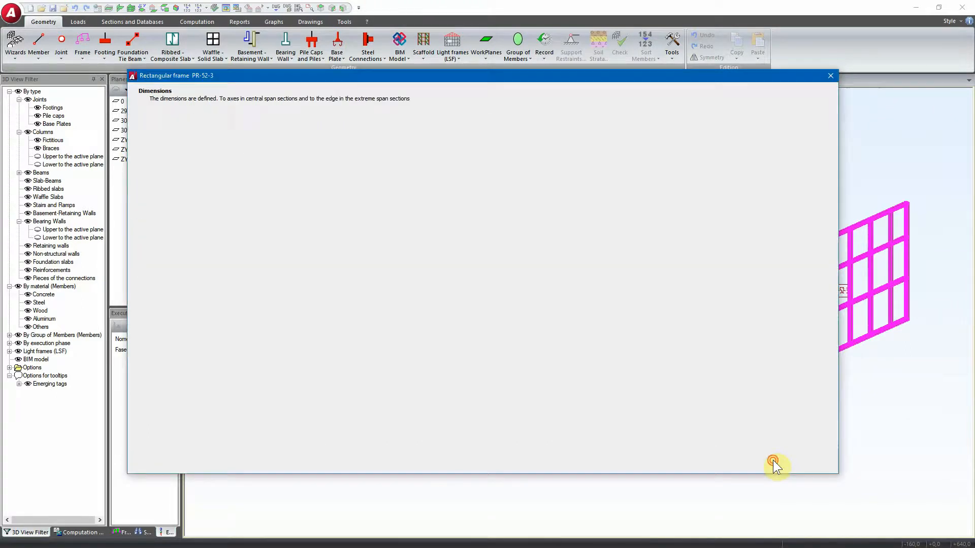
# Step: Accept the PR-52-3 frame dialog to finish that panel
pyautogui.click(829, 75)
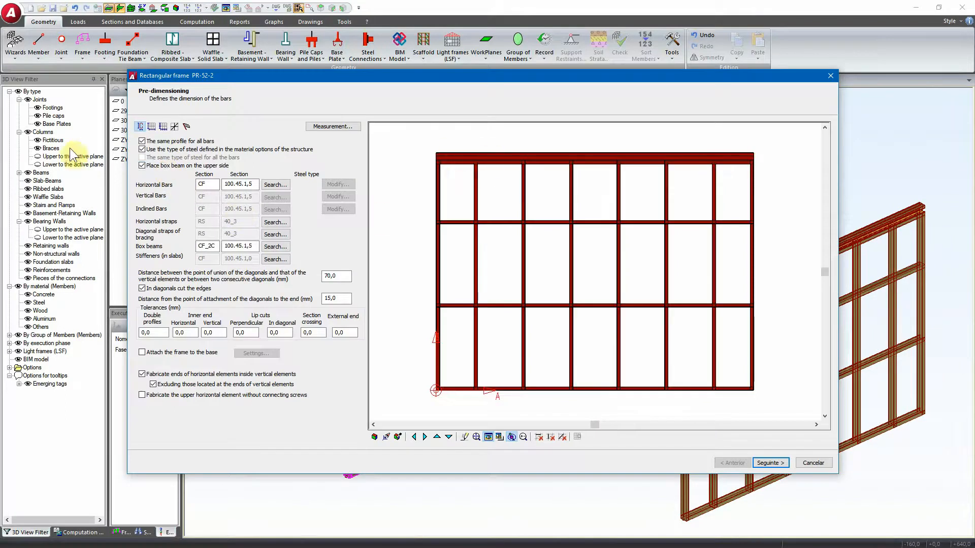
pyautogui.moveTo(174, 128)
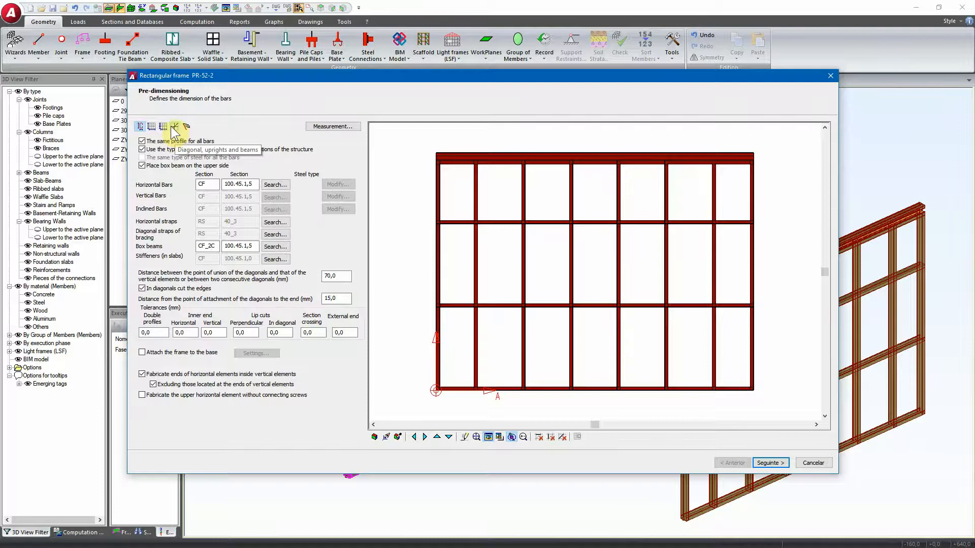
# Step: Remove the box header from the last three spans of PR-52-2
pyautogui.click(175, 127)
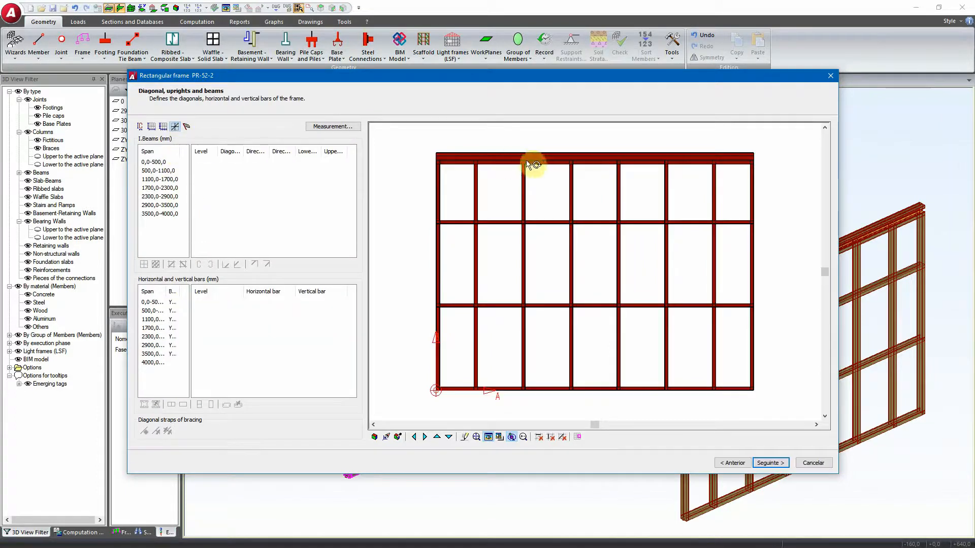
pyautogui.moveTo(175, 126)
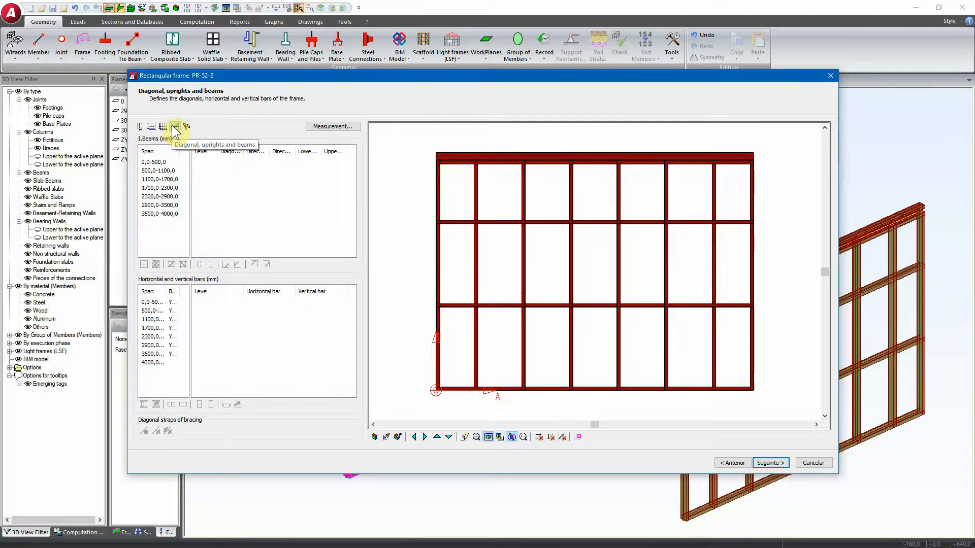
pyautogui.click(176, 126)
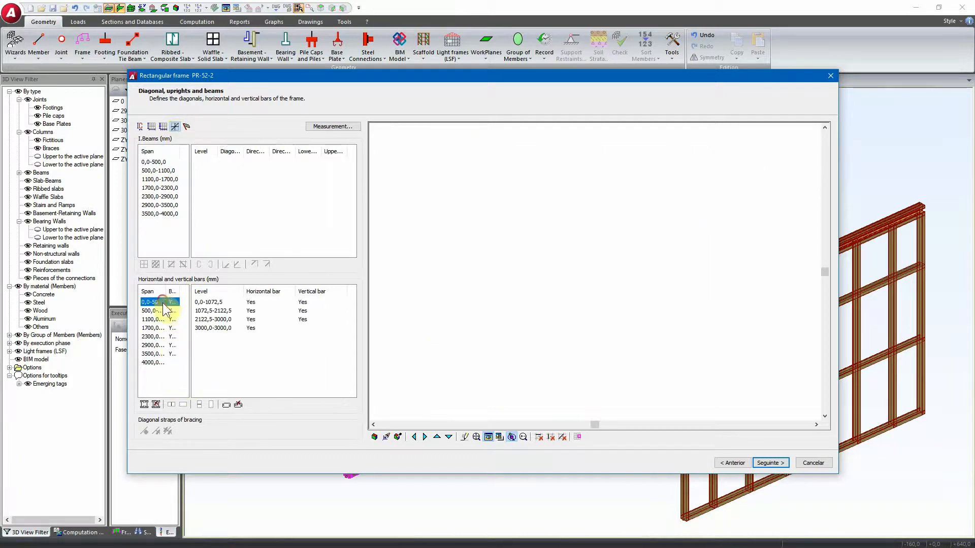
pyautogui.click(153, 362)
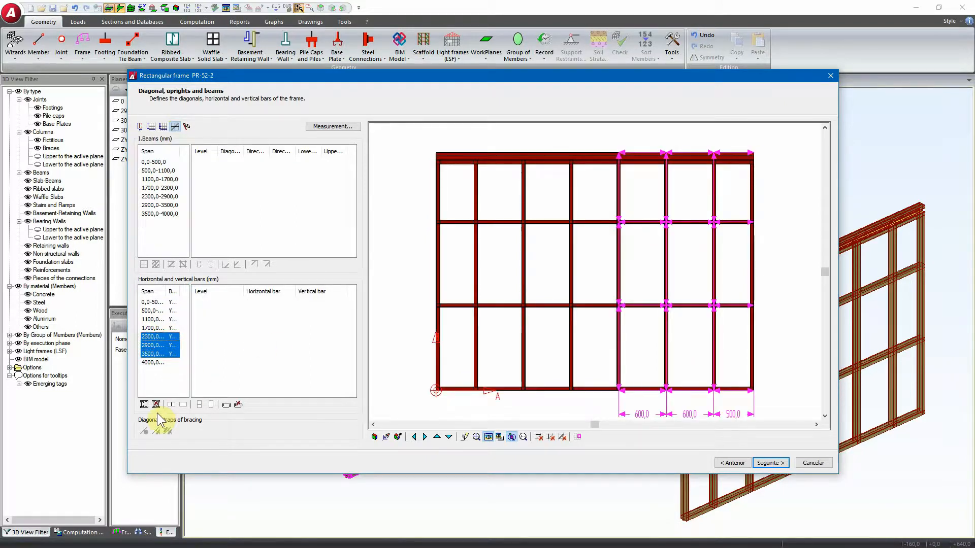
pyautogui.moveTo(155, 405)
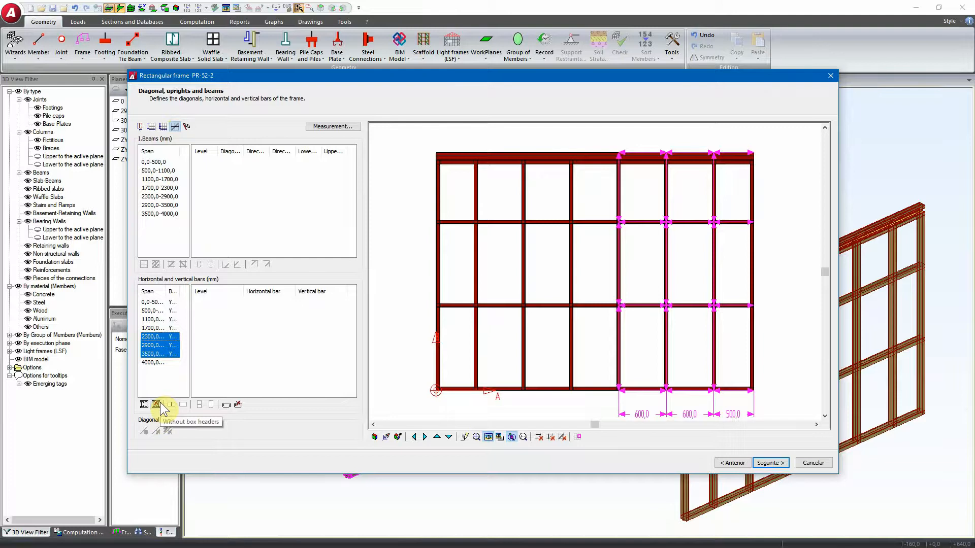
pyautogui.click(156, 404)
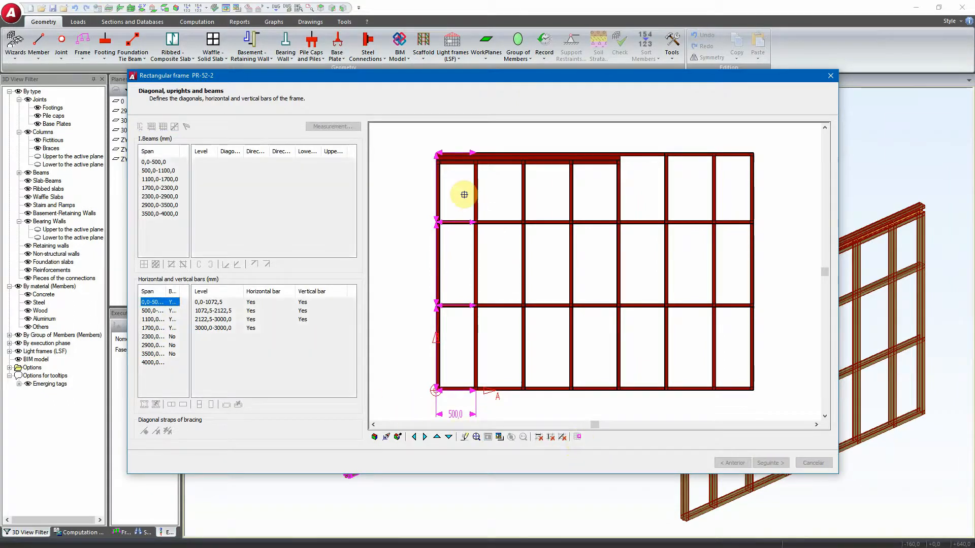
# Step: Pick the top level of panel bars and advance to additional options
pyautogui.click(214, 319)
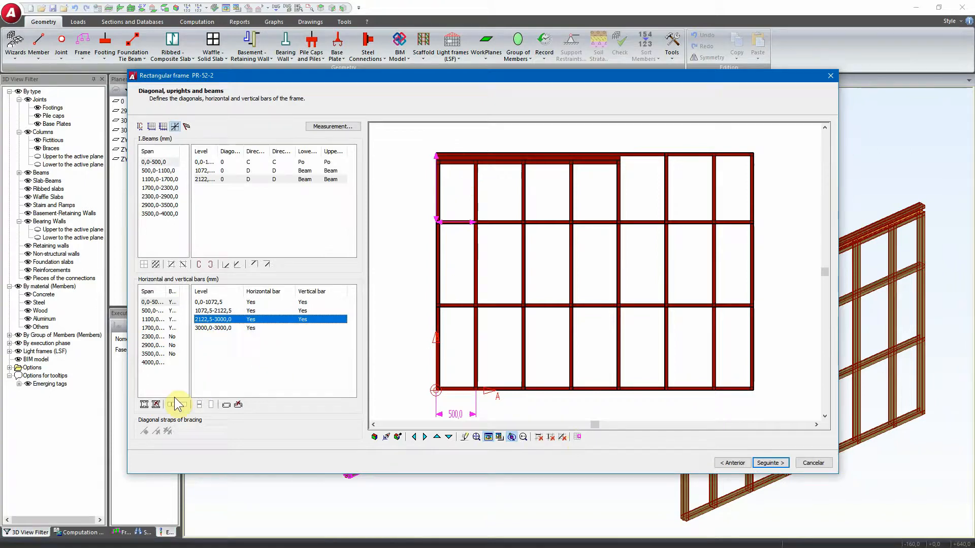
pyautogui.moveTo(156, 405)
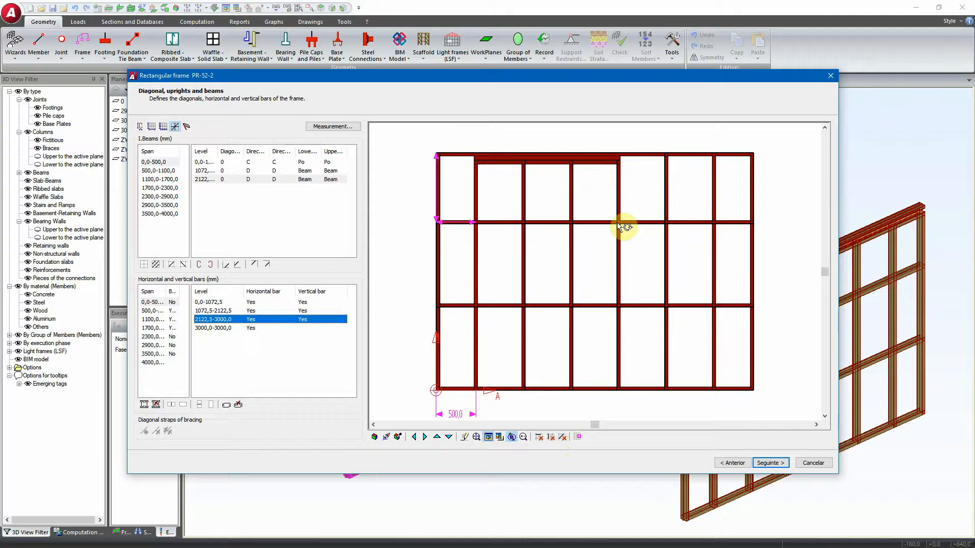
pyautogui.click(770, 462)
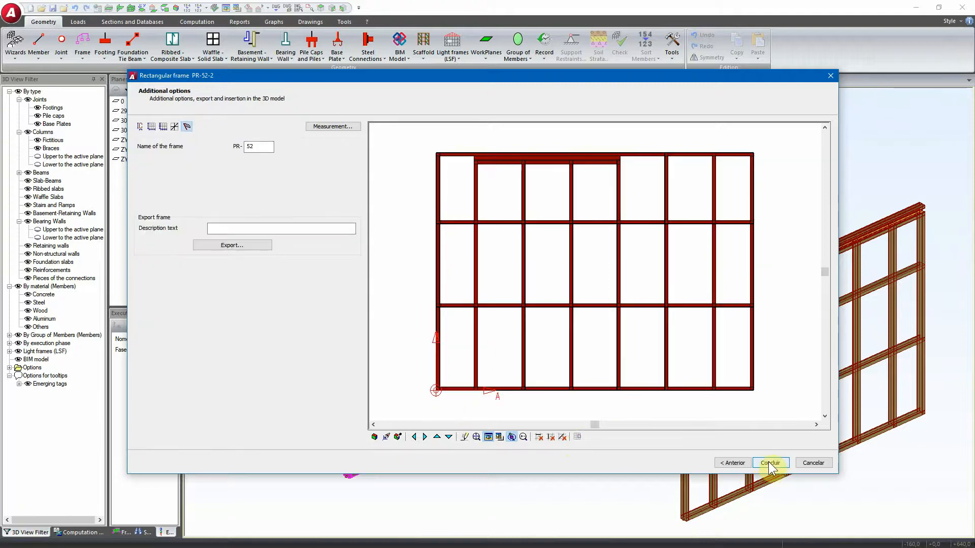
# Step: Conclude the PR-52-2 wizard, adding the panel to the 3D model
pyautogui.click(770, 463)
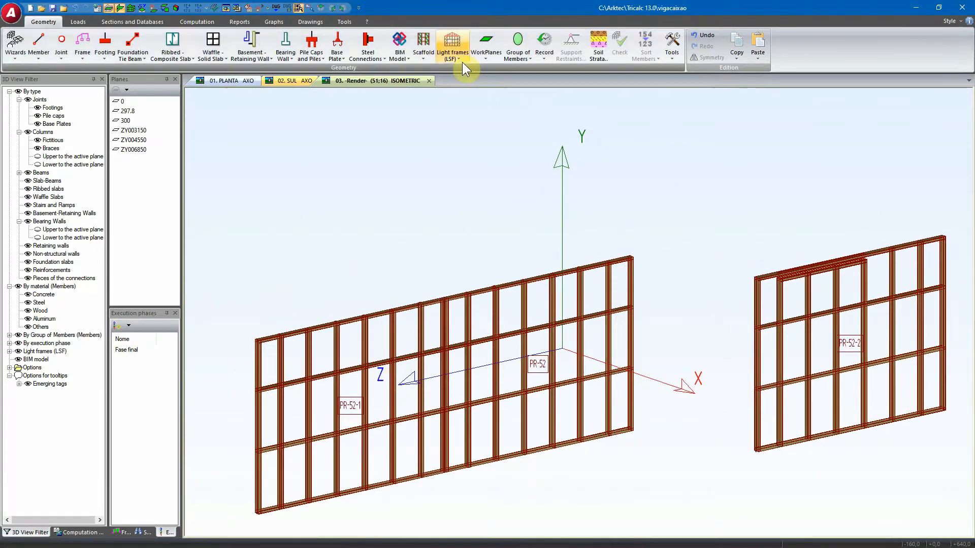
# Step: Define a new light frame of type Box Headers
pyautogui.click(453, 46)
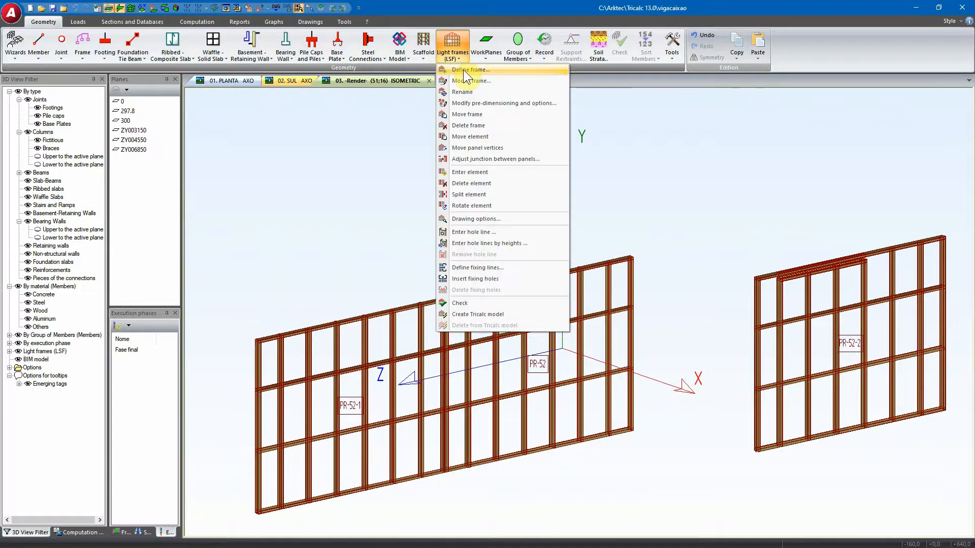
pyautogui.click(471, 69)
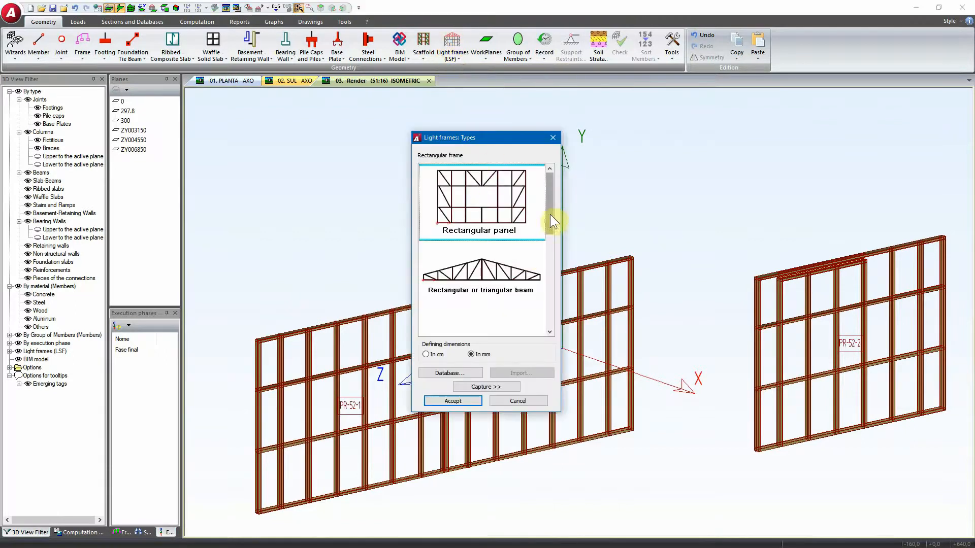
pyautogui.scroll(-3)
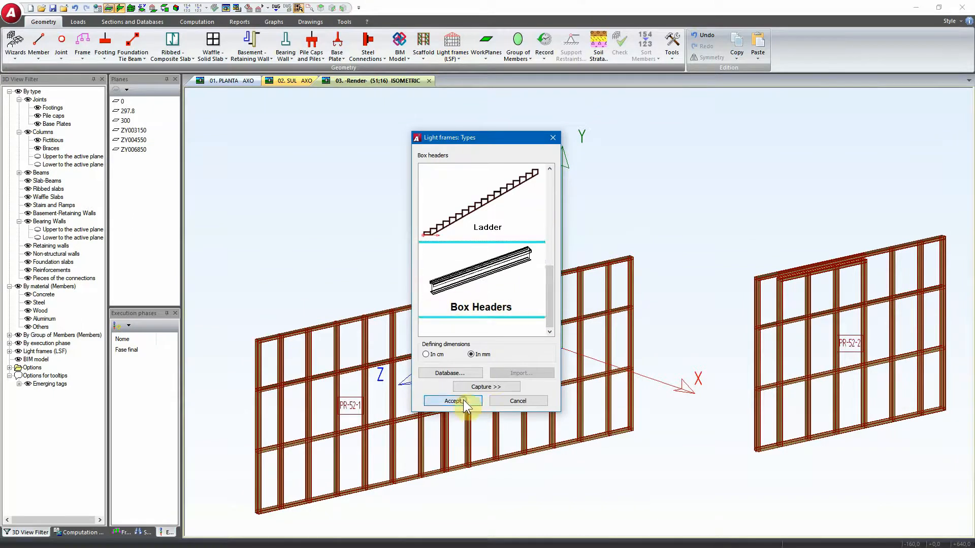
pyautogui.click(454, 401)
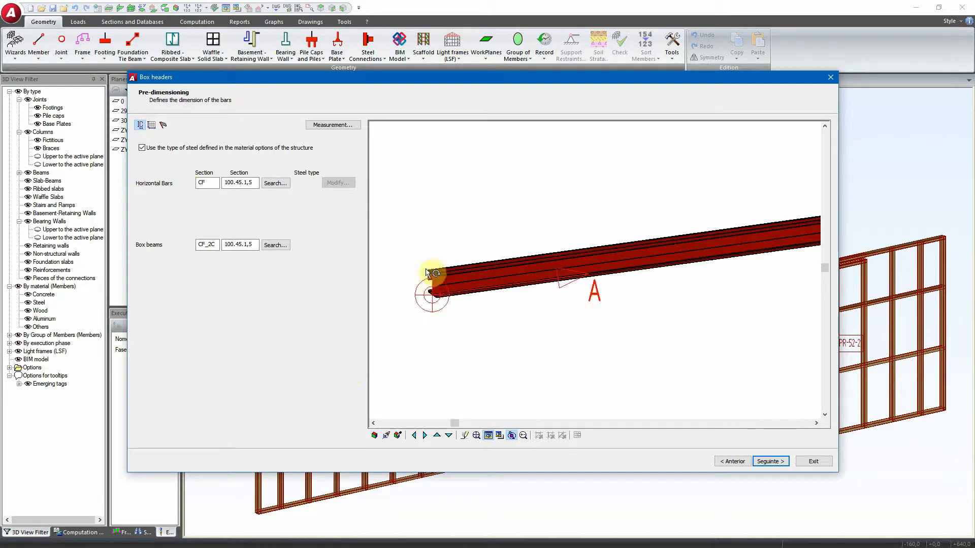
pyautogui.moveTo(153, 255)
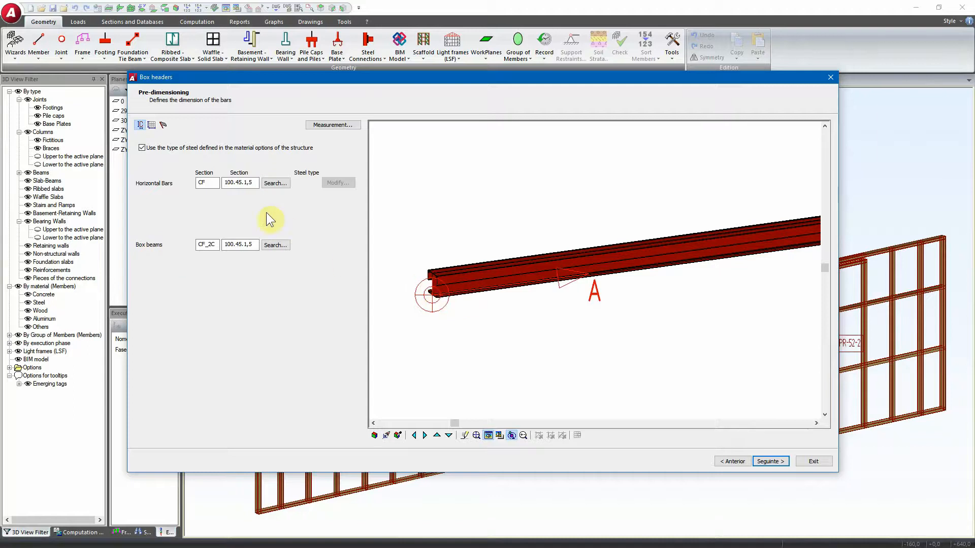
# Step: Confirm the CF_2C 100.45.1,5 box beam section and go to dimensions
pyautogui.click(274, 183)
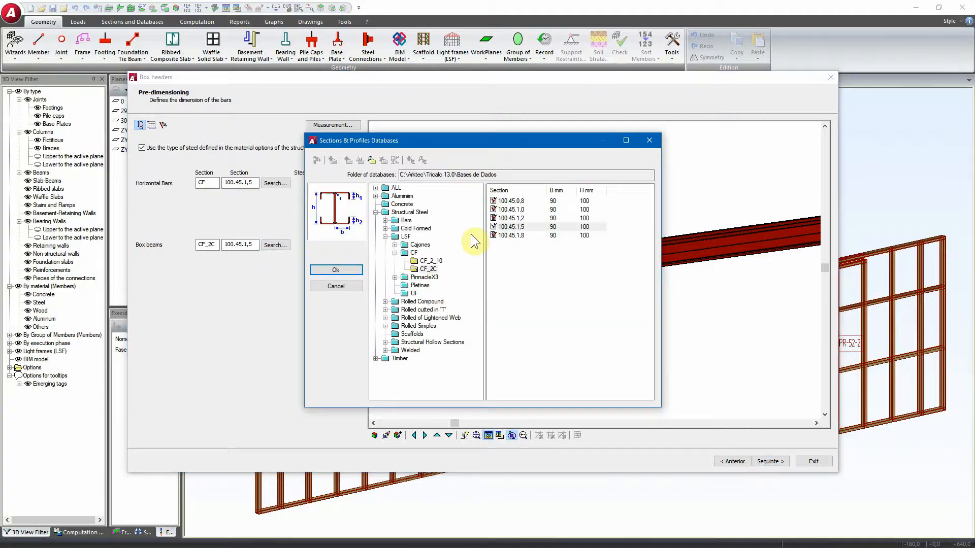
pyautogui.click(335, 269)
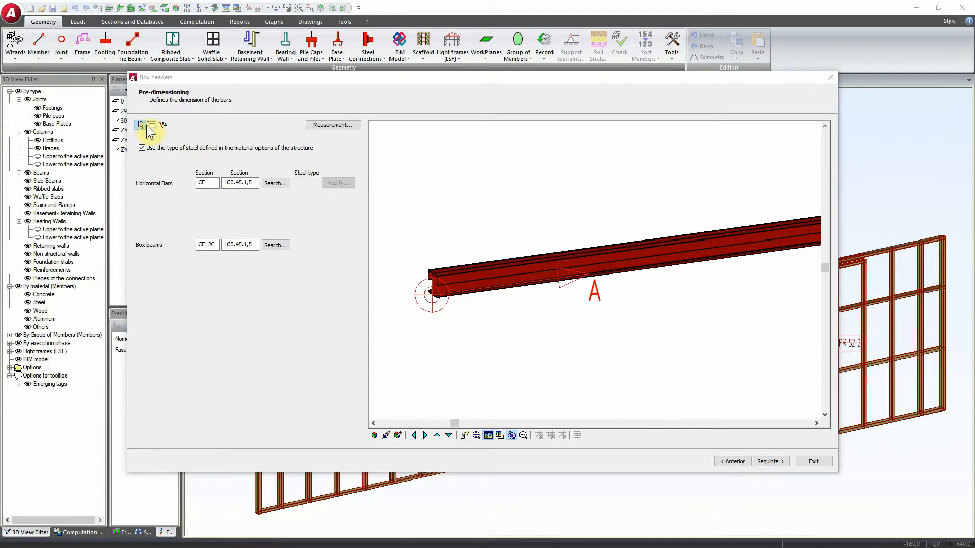
pyautogui.click(152, 124)
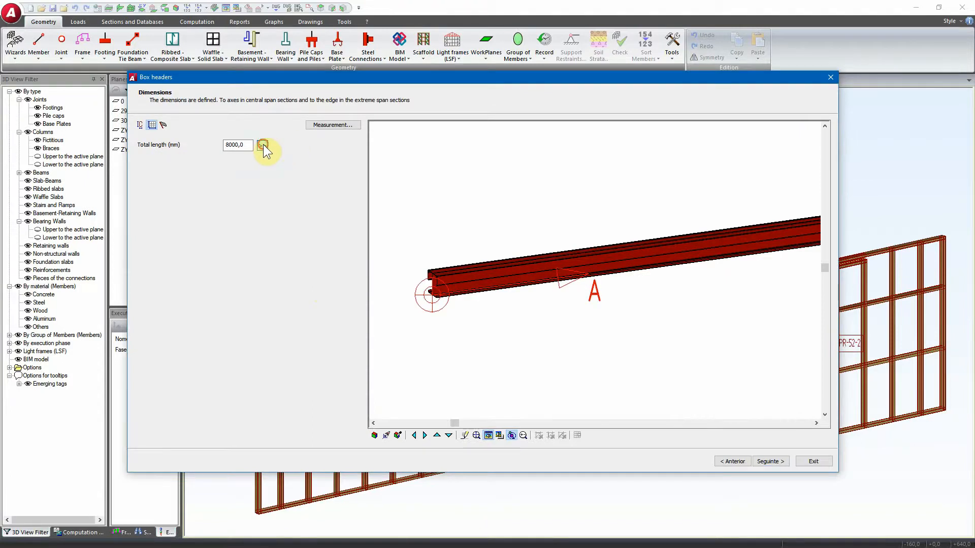
# Step: Capture the 8000 mm total length and go to additional options (VC-A, X+)
pyautogui.click(812, 461)
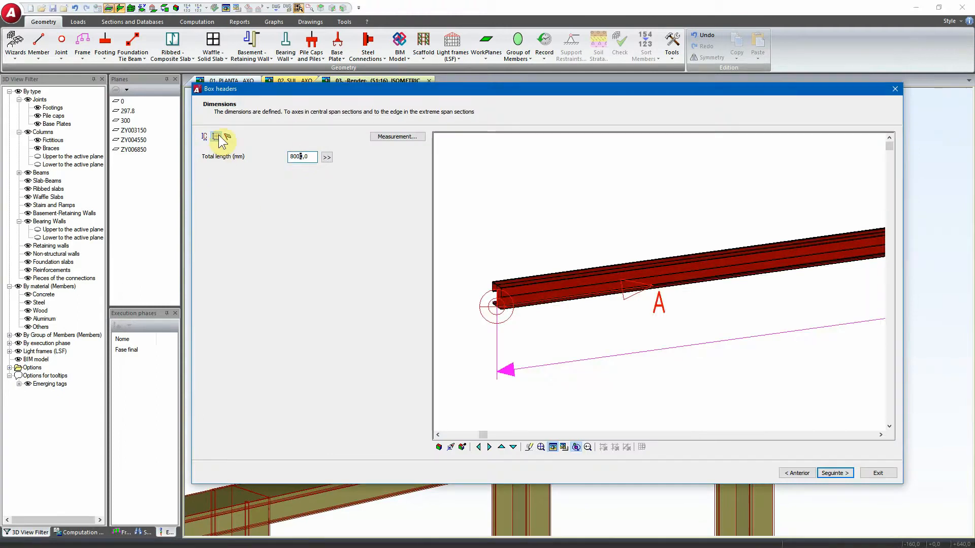
pyautogui.click(834, 472)
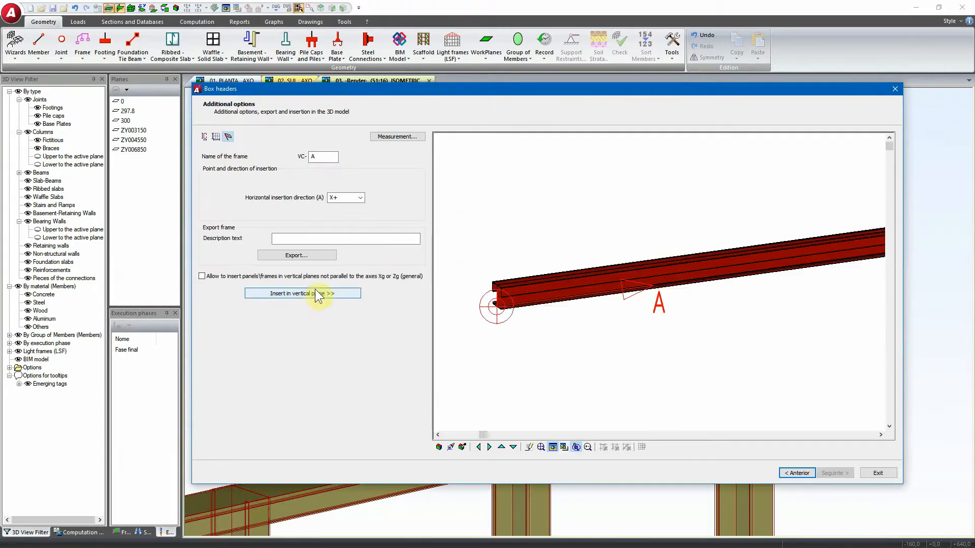
pyautogui.moveTo(429, 317)
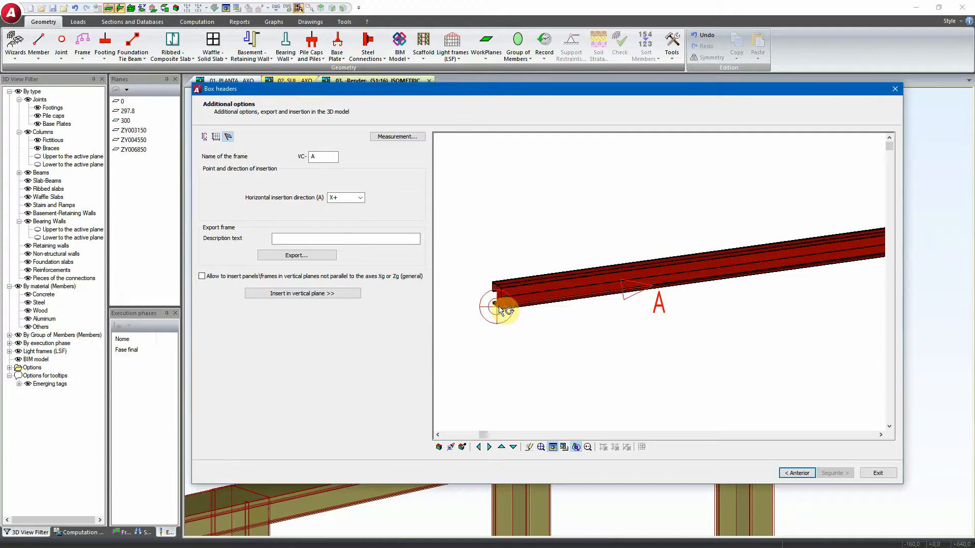
# Step: Insert box header VC-A in a vertical plane on top of the panels
pyautogui.click(878, 473)
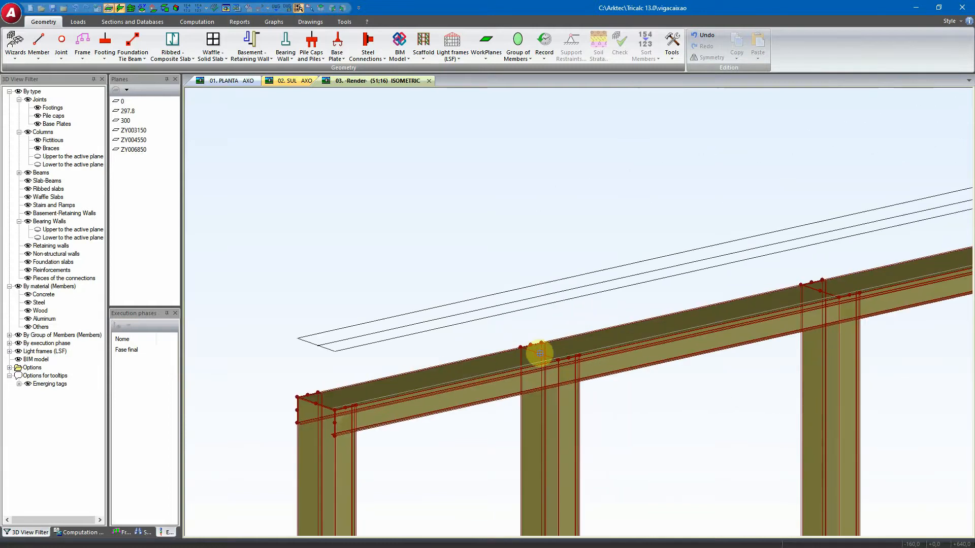
pyautogui.click(332, 429)
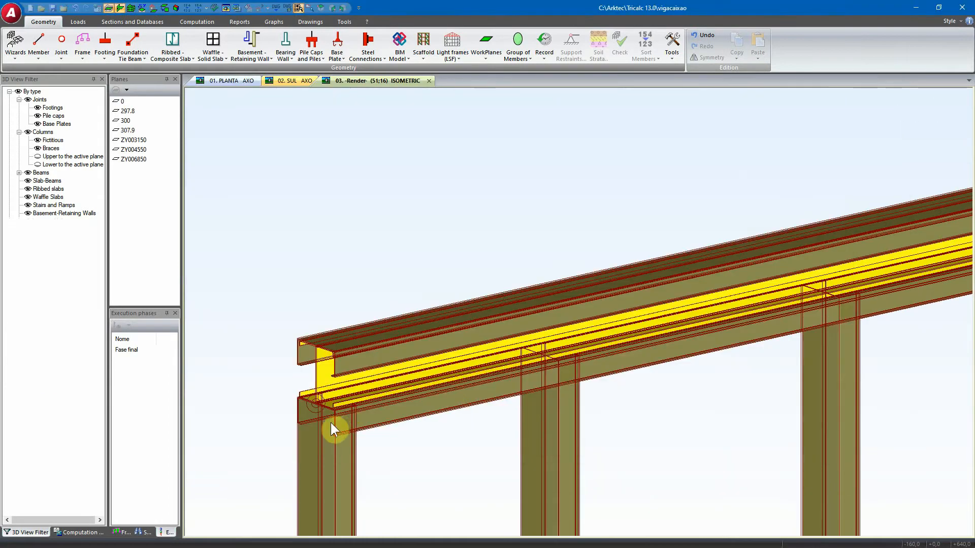